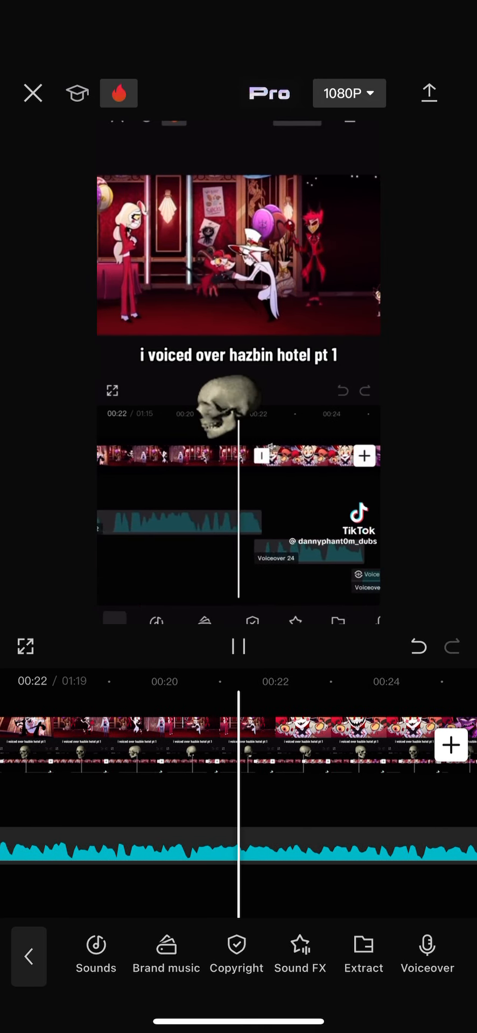
click(239, 645)
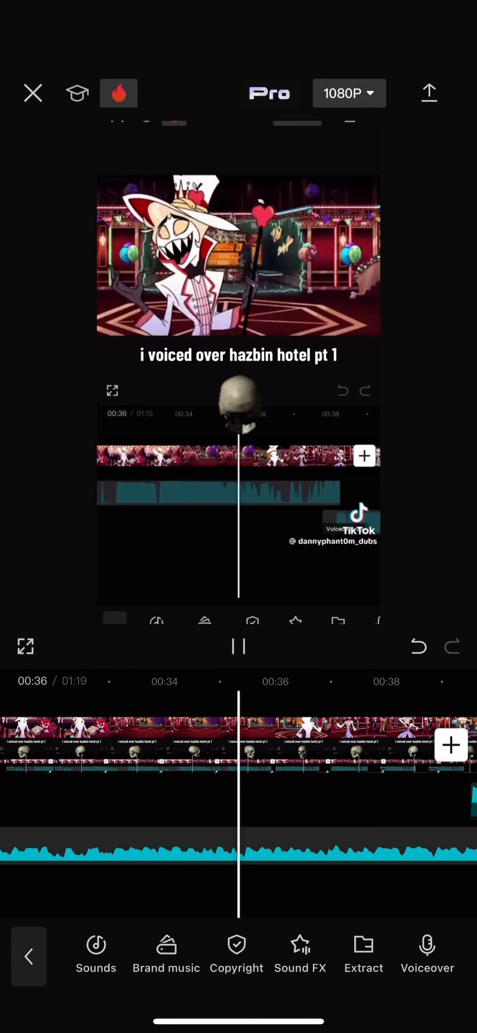
click(239, 646)
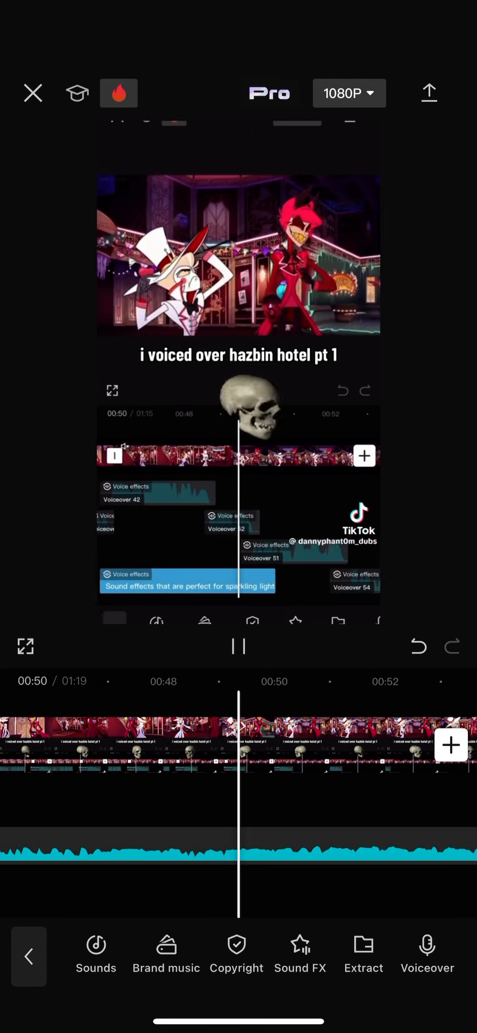
click(237, 645)
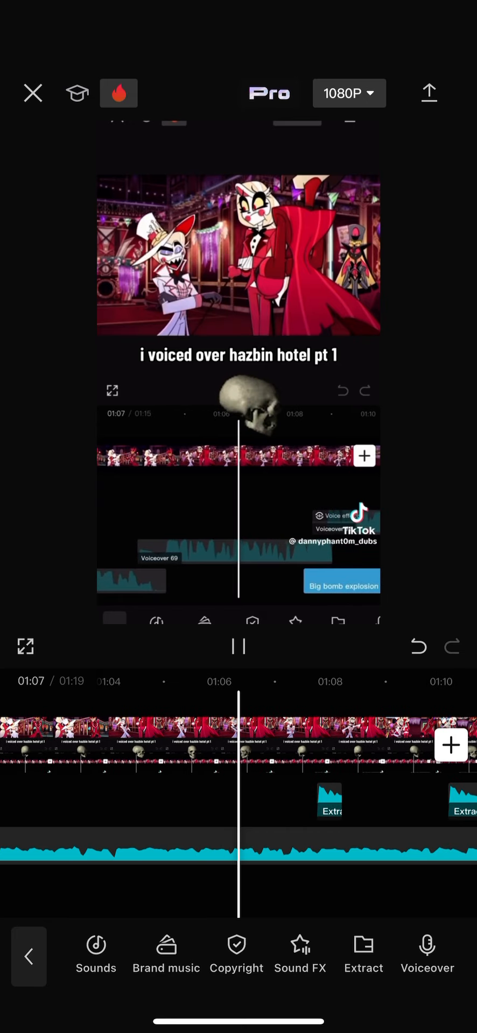
click(238, 646)
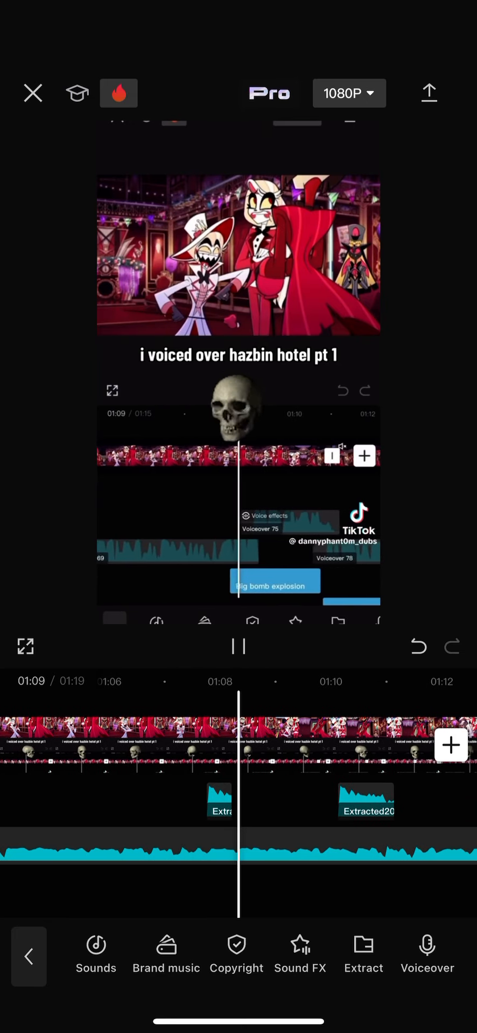
click(239, 646)
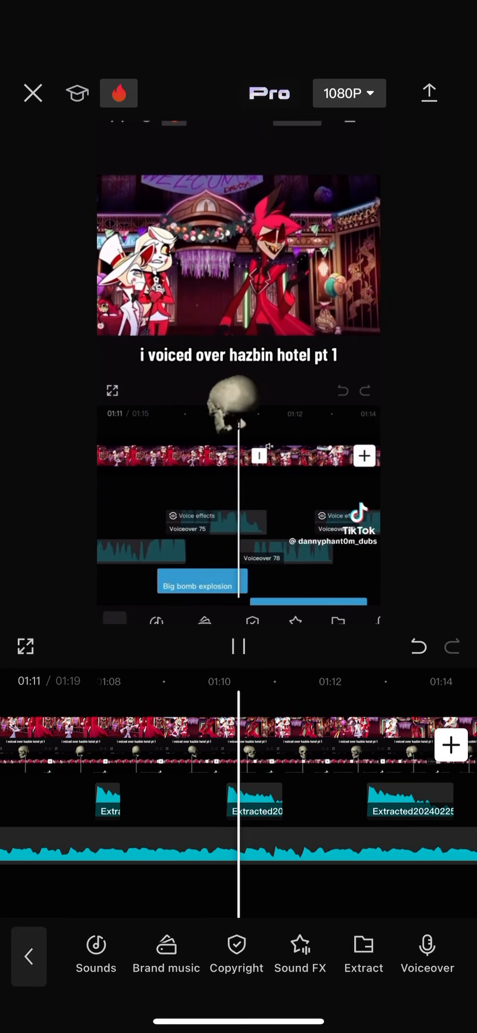
click(238, 646)
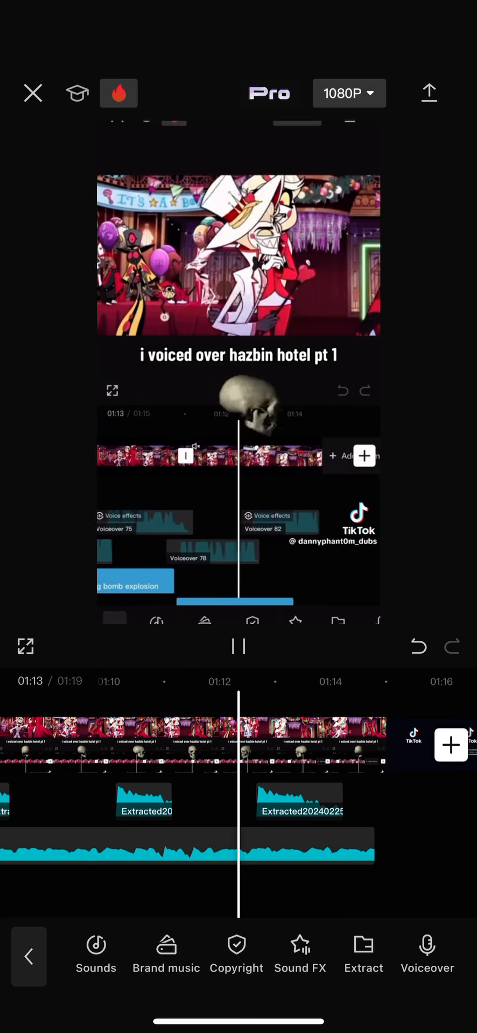